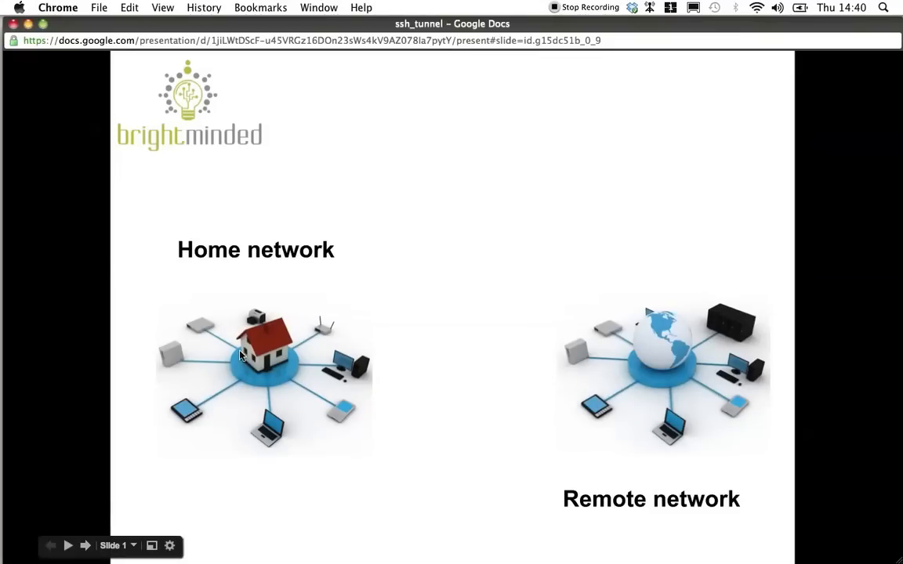
mouse_move(318, 293)
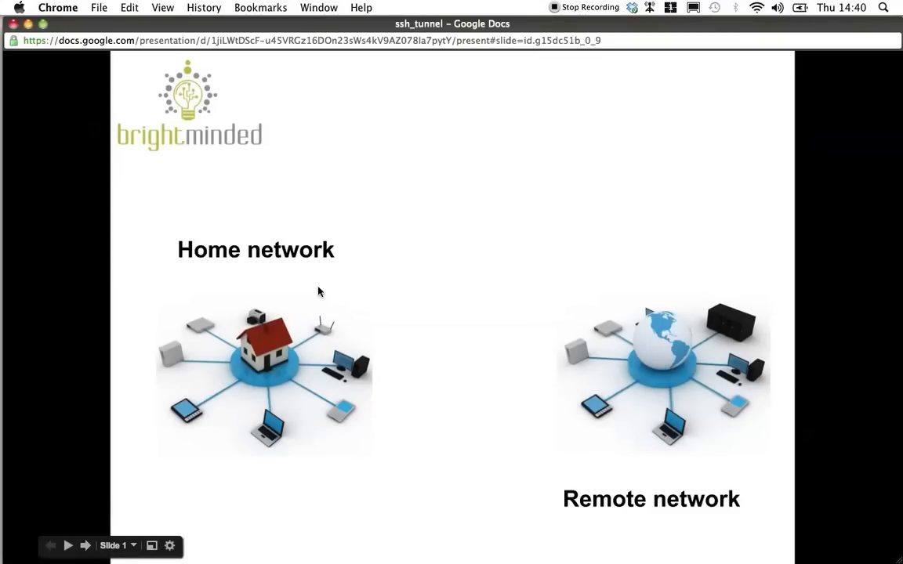
mouse_move(163, 317)
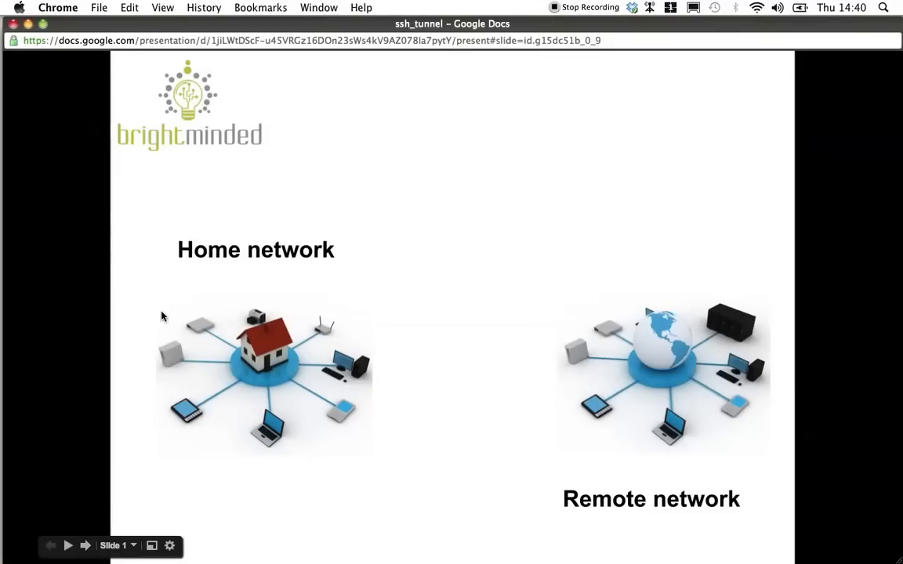
mouse_move(544, 184)
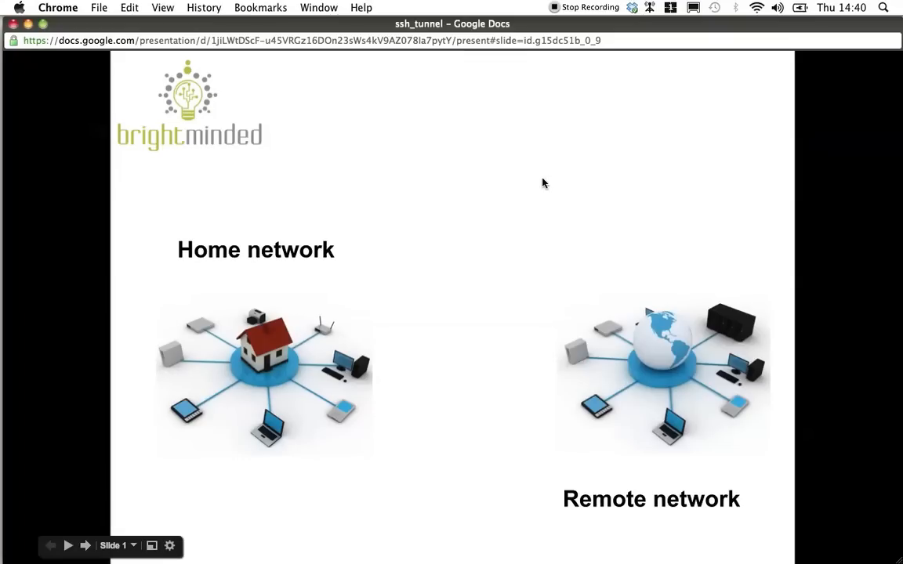
mouse_move(703, 303)
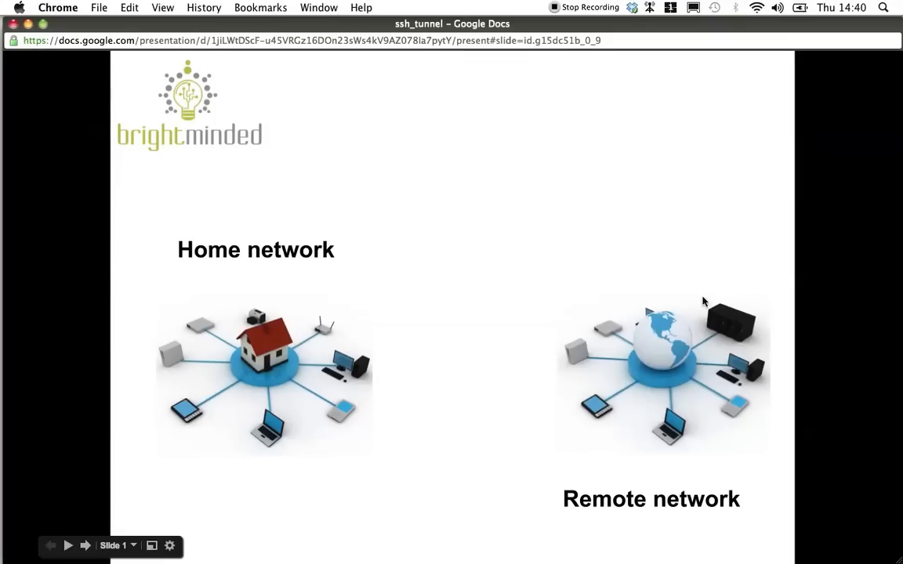
mouse_move(734, 330)
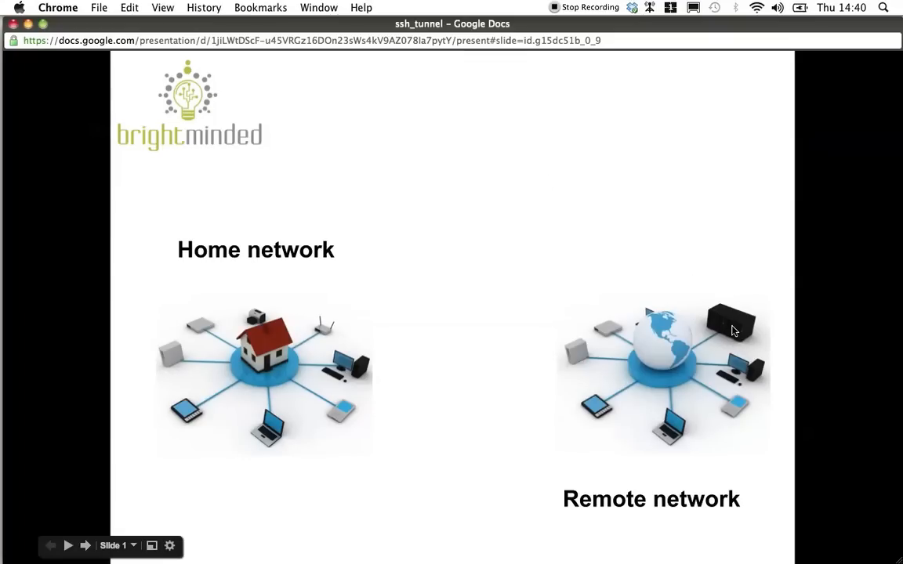
mouse_move(670, 312)
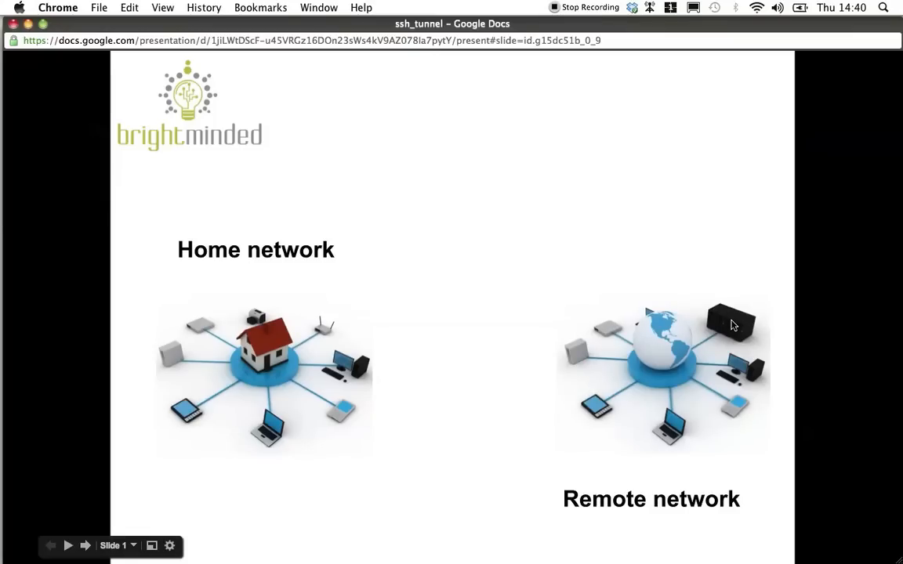
mouse_move(553, 314)
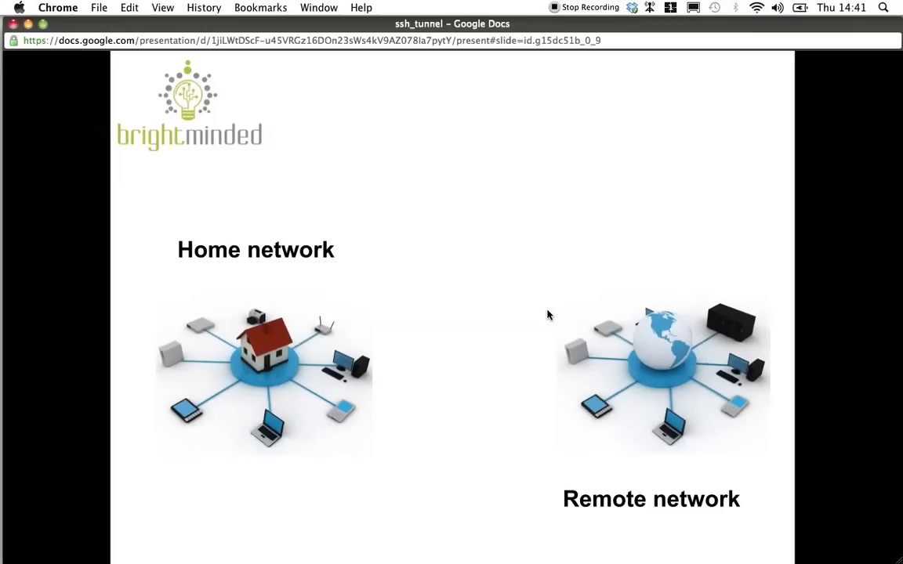
mouse_move(721, 306)
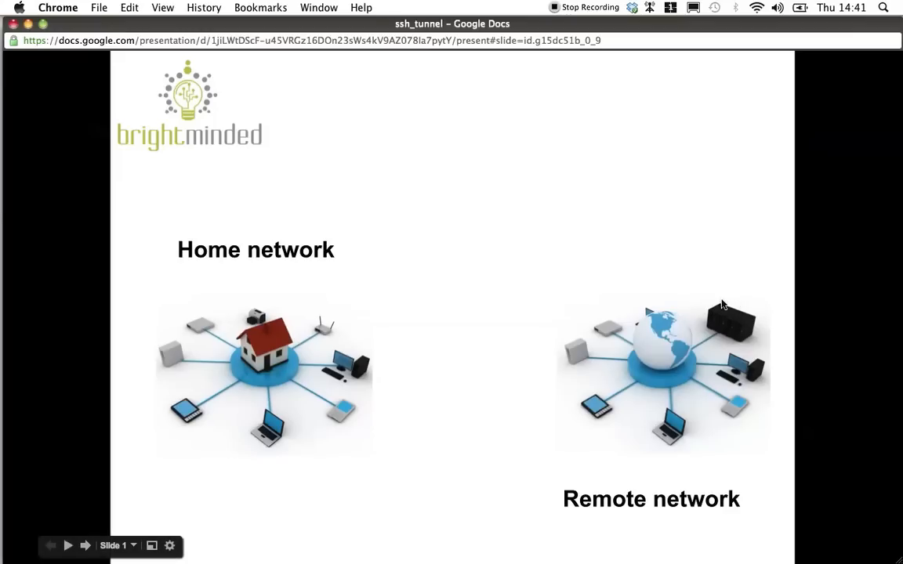
mouse_move(723, 298)
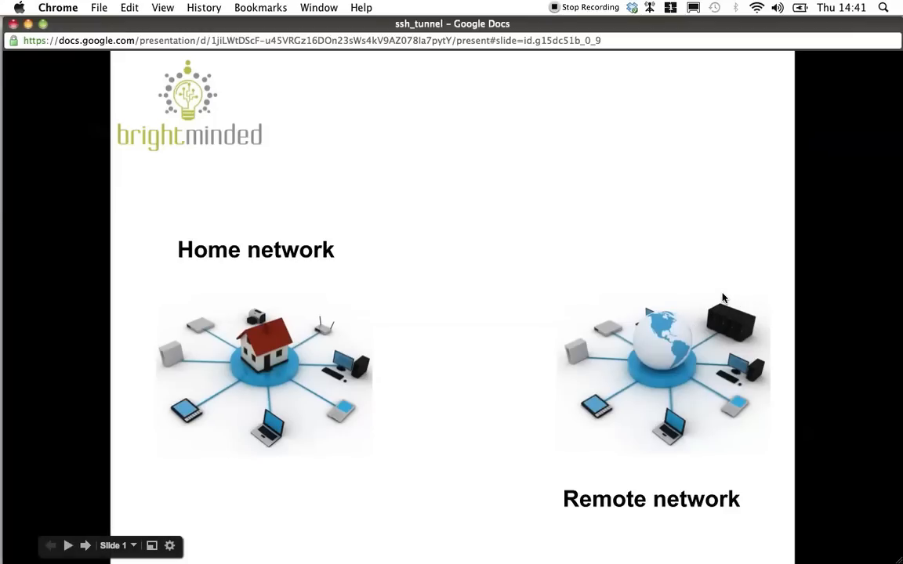
mouse_move(714, 306)
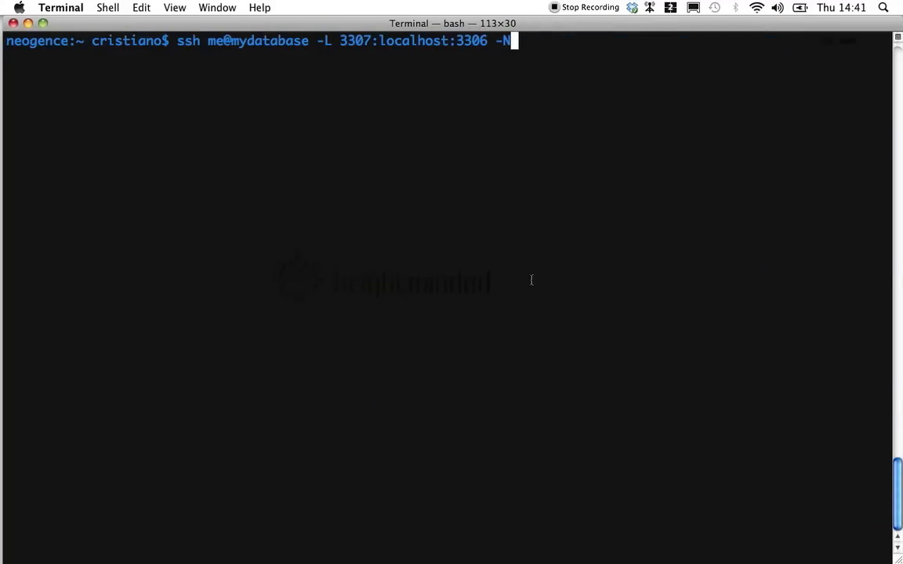
mouse_move(400, 190)
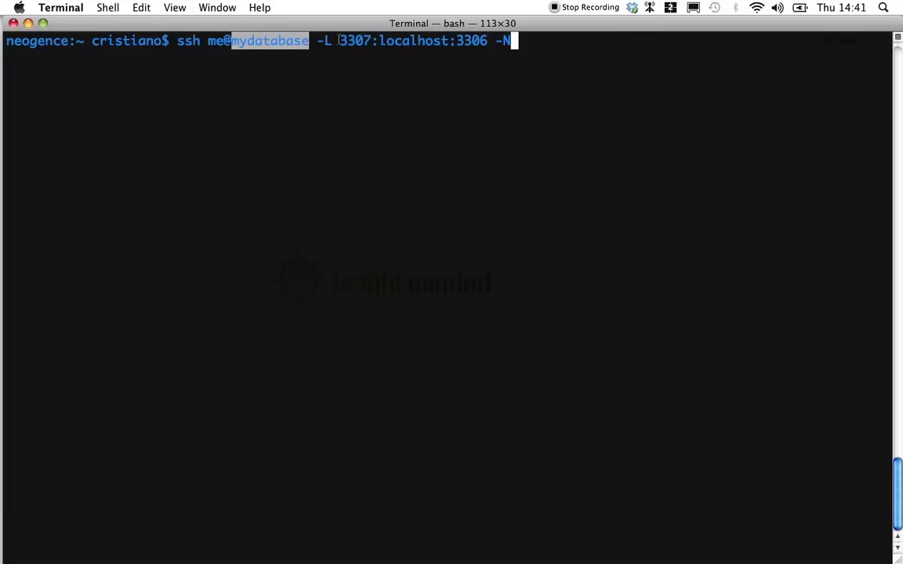
- Retype the tunnel's local port as 3307 in the ssh command
double_click(354, 41)
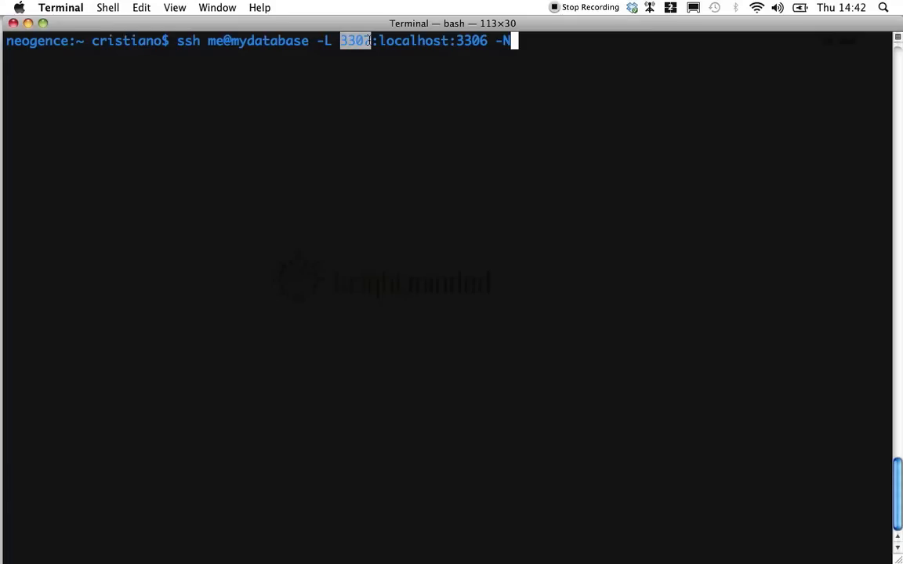
text(3307)
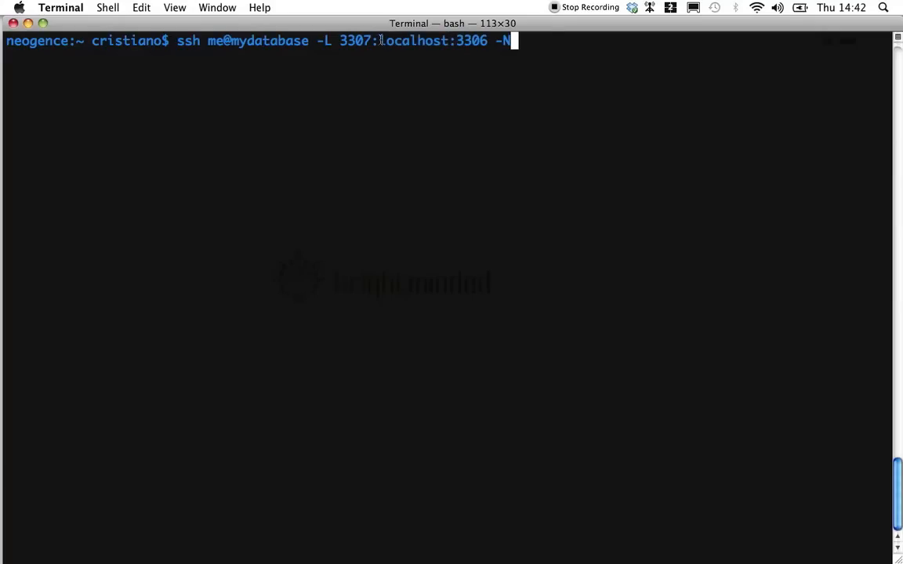
- Highlight mydatabase and localhost, then enter mysql -h localhost --protocol=TCP -P 3307 as remoteDBuser
double_click(433, 41)
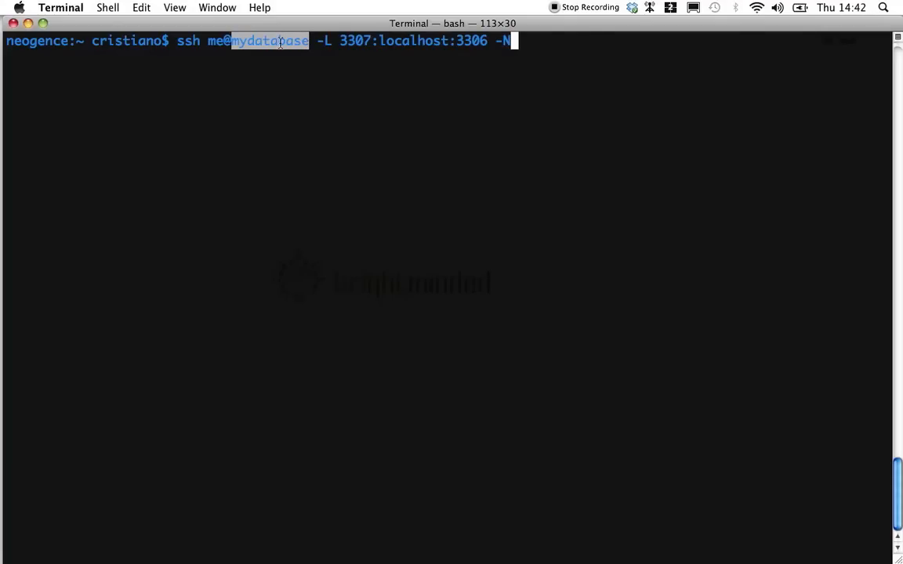
double_click(413, 41)
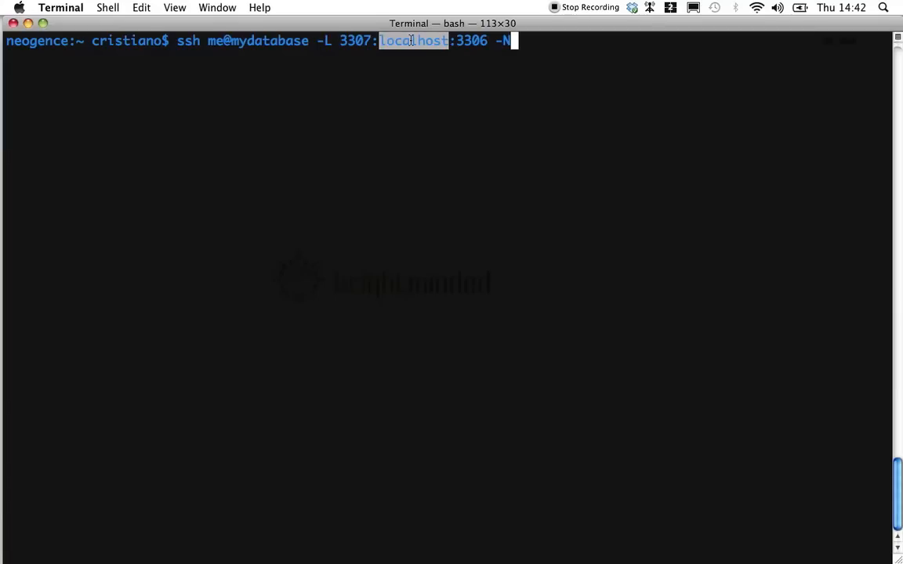
mouse_move(501, 94)
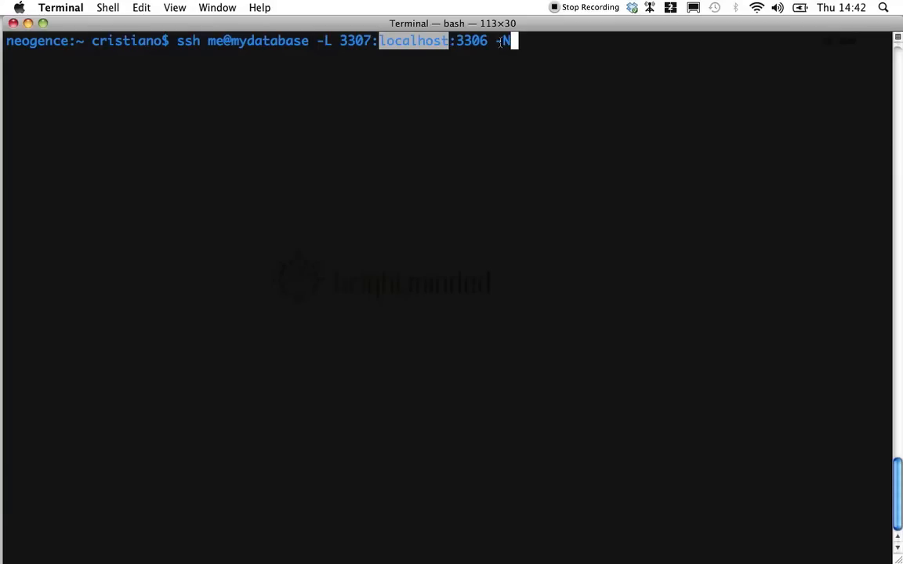
text(mysql -h localhost --protocol=TCP  -P 3307 -u remoteDBuser -p remoteDBuserPWD mydatabase)
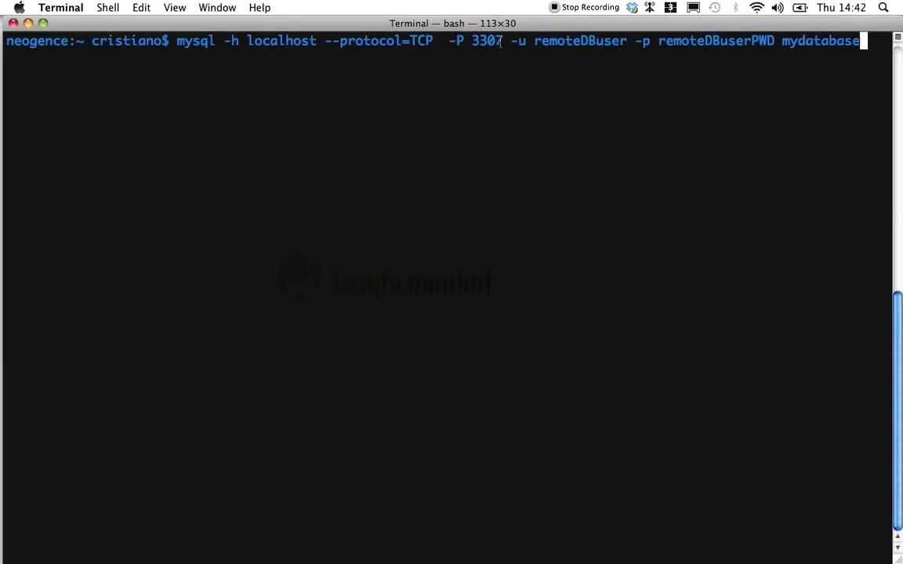